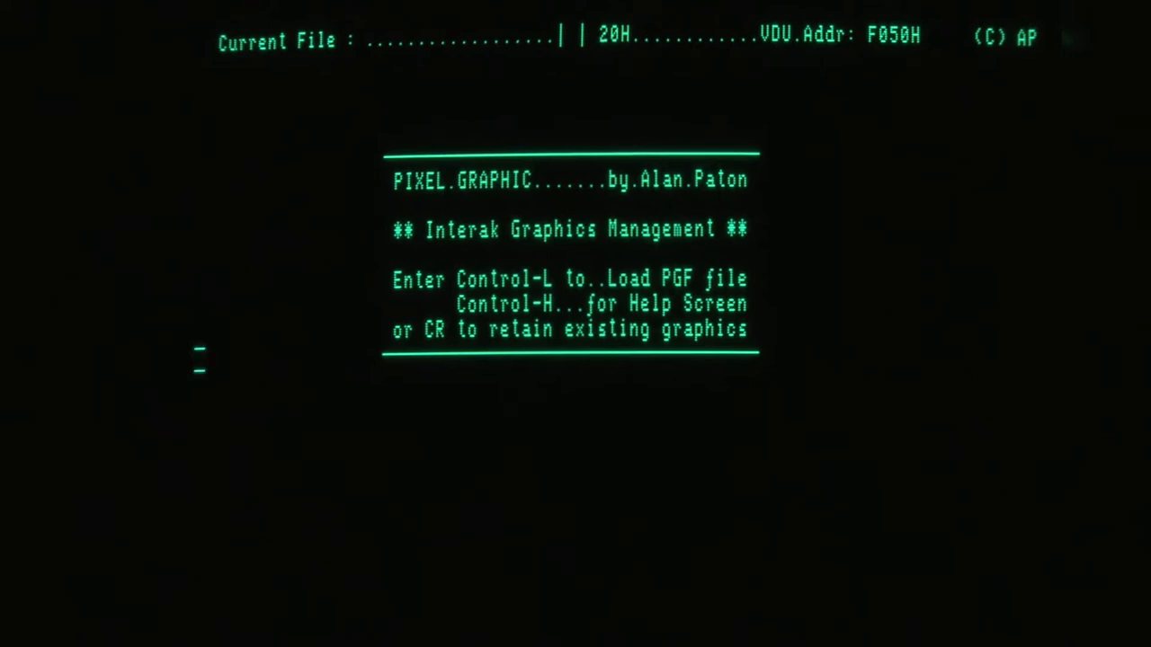
Bring up the Load File prompt listing the disk's PGF graphics files
key(ctrl+l)
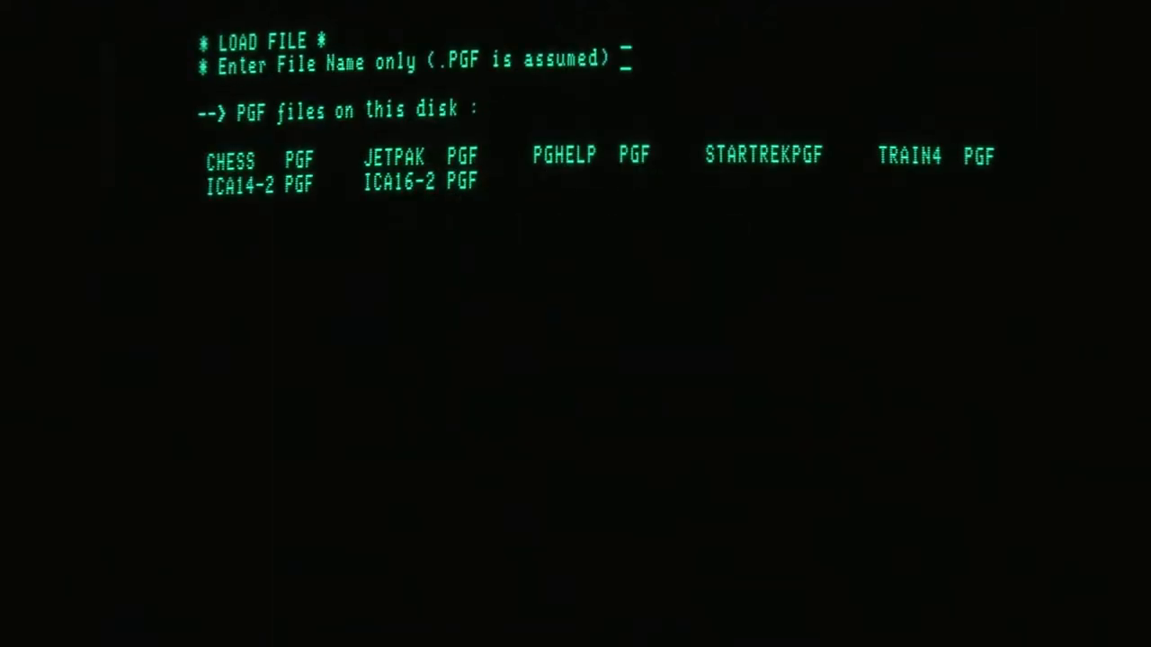
text(CHE)
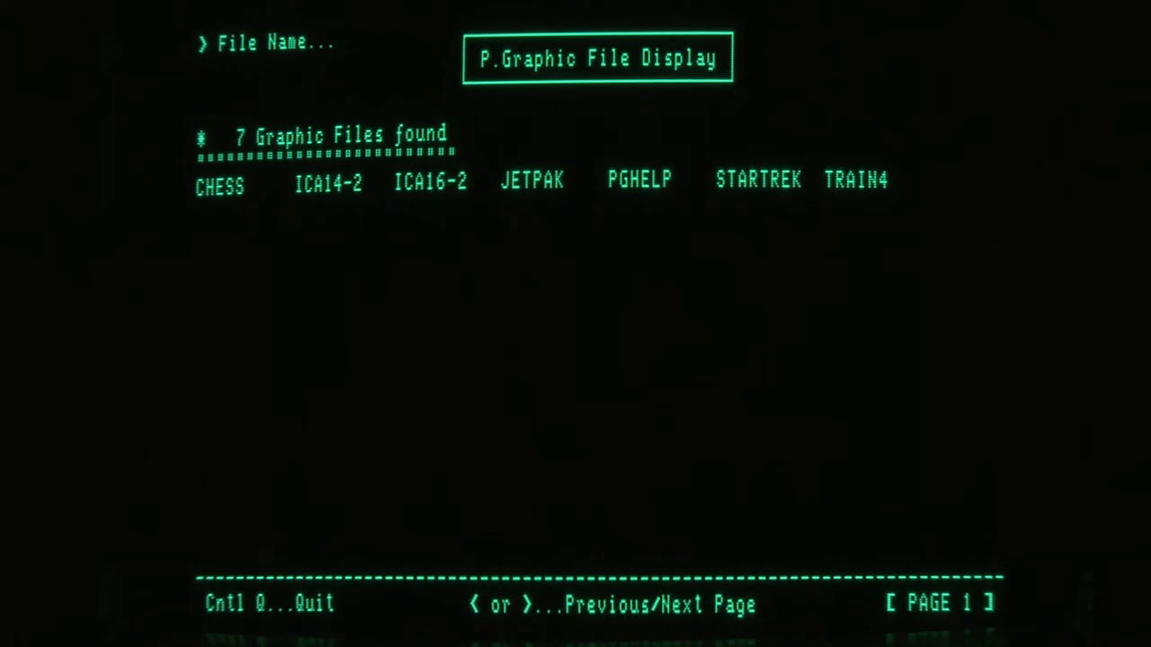
Display the CHESS graphics file, then page on past the ICA14-2 chip diagram
text(CH)
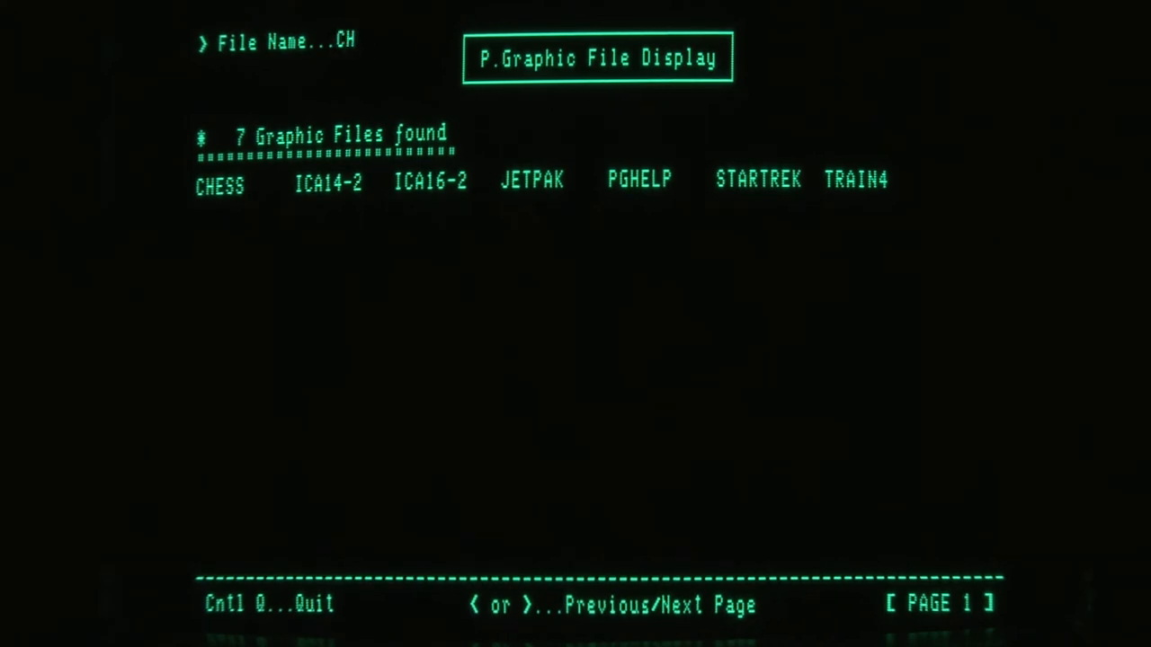
text(ESS)
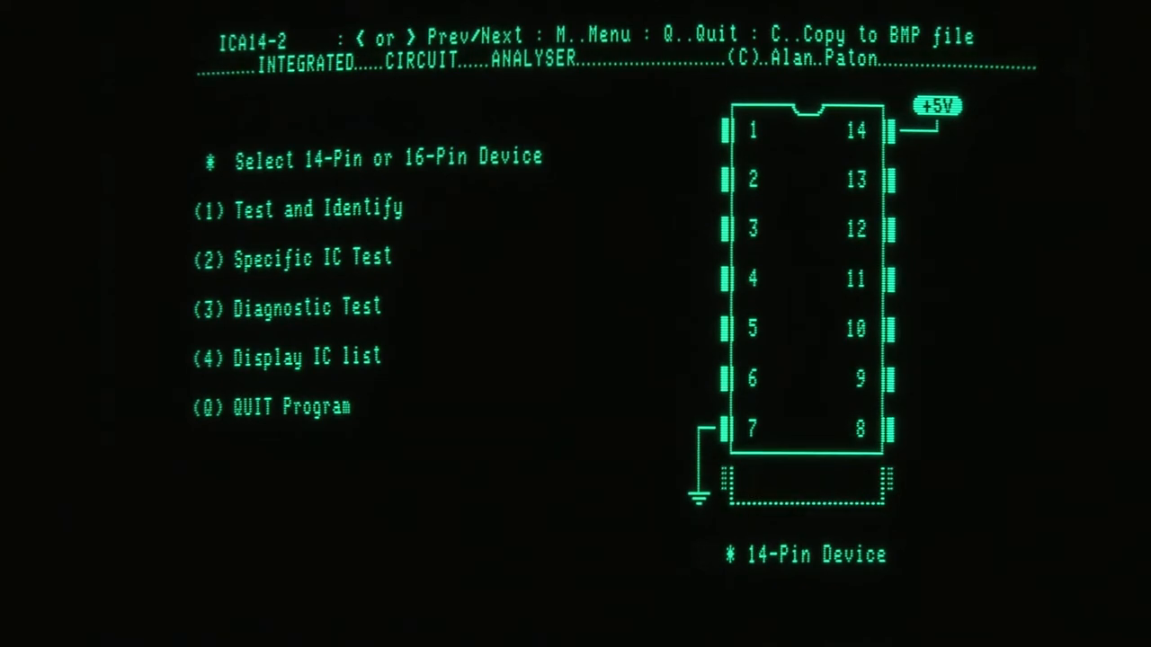
key(right)
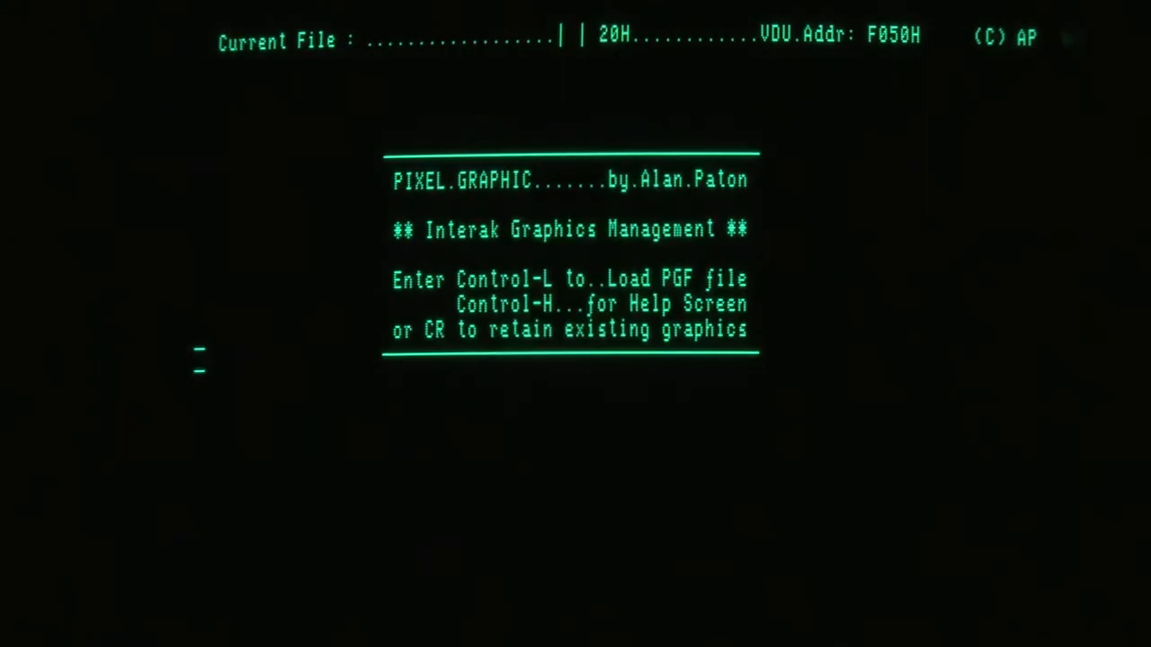
Load the graphics file named JETPAK from the Load File prompt
key(ctrl+l)
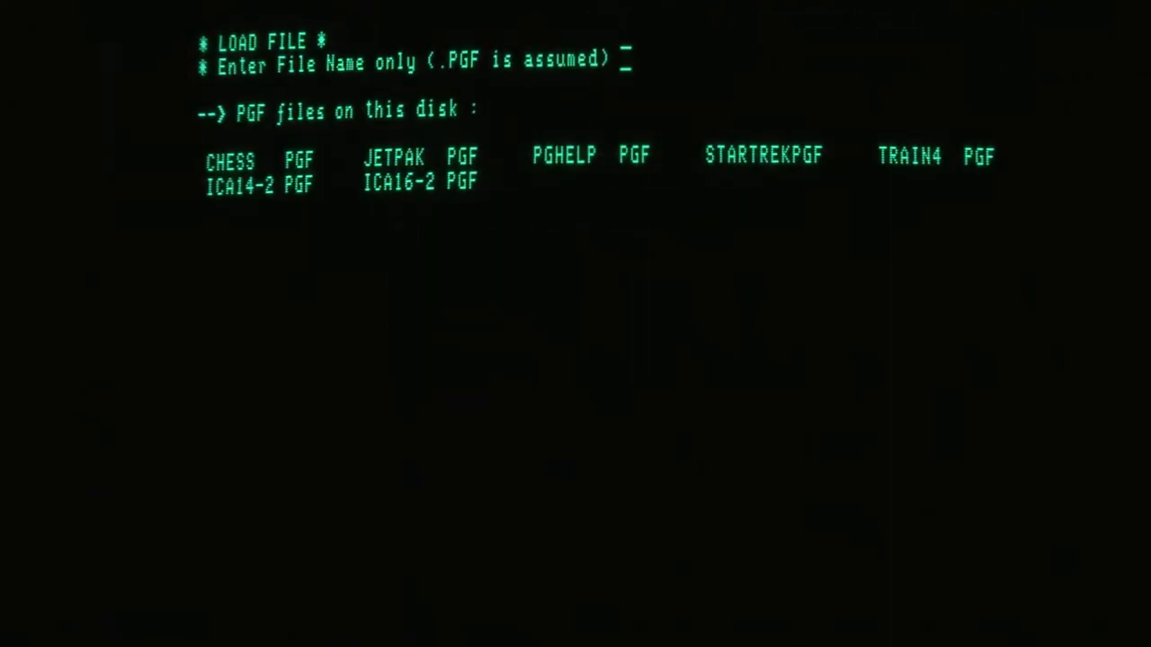
text(JET)
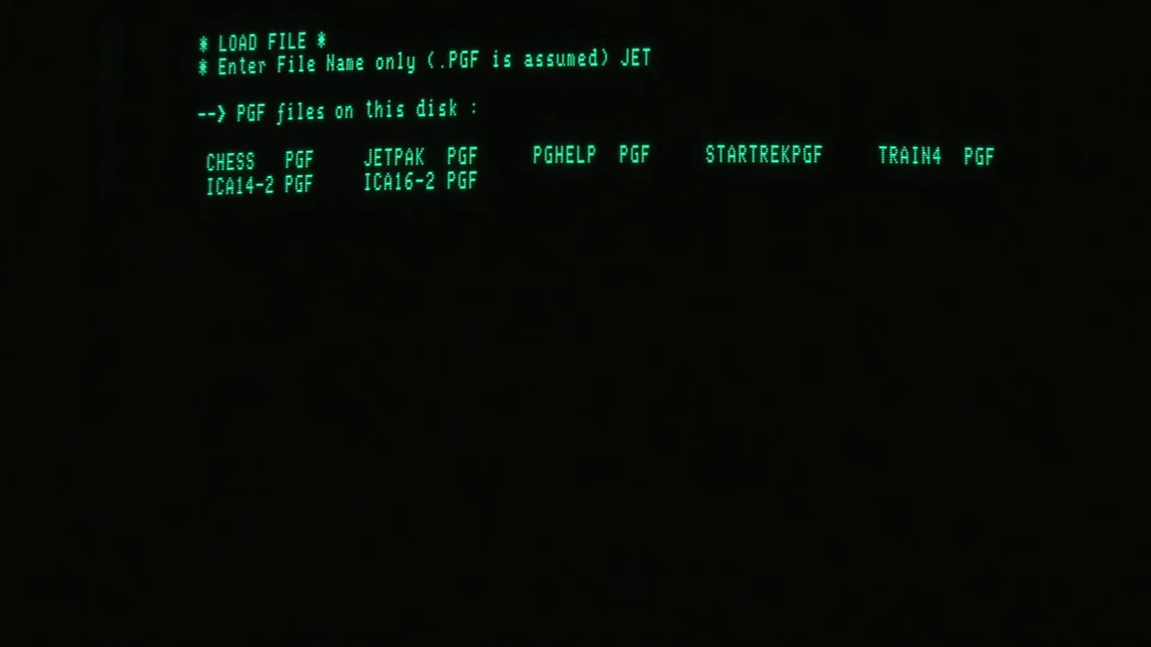
text(PAK)
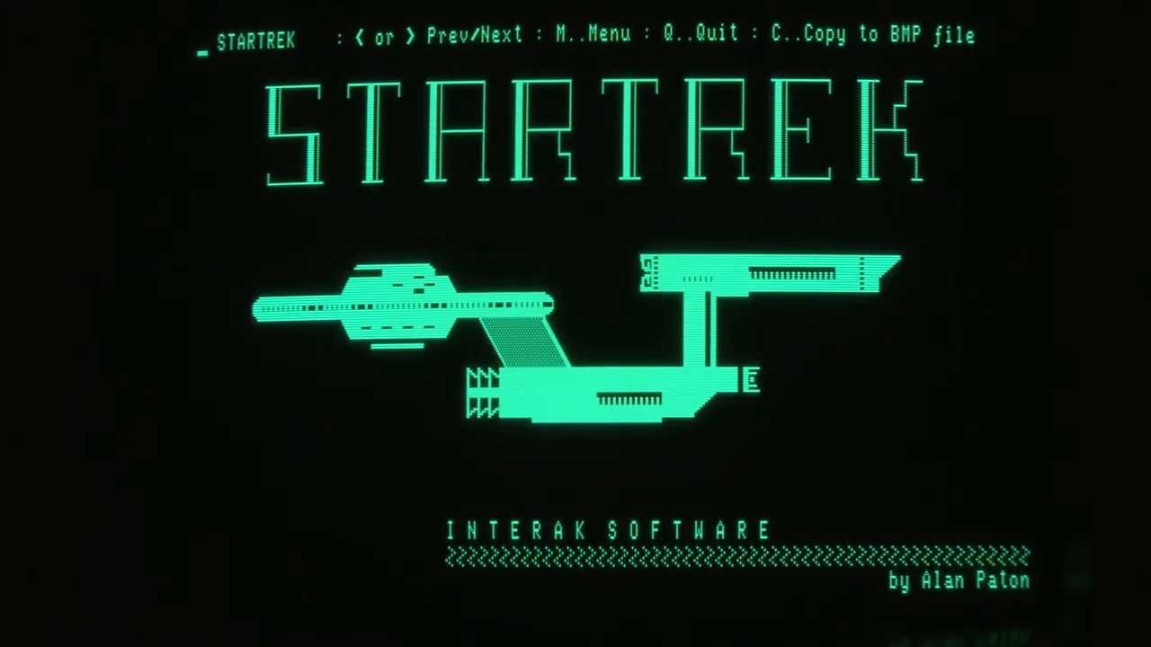
Advance from the STARTREK graphic to the TRAIN4 railway station scene
key(Right)
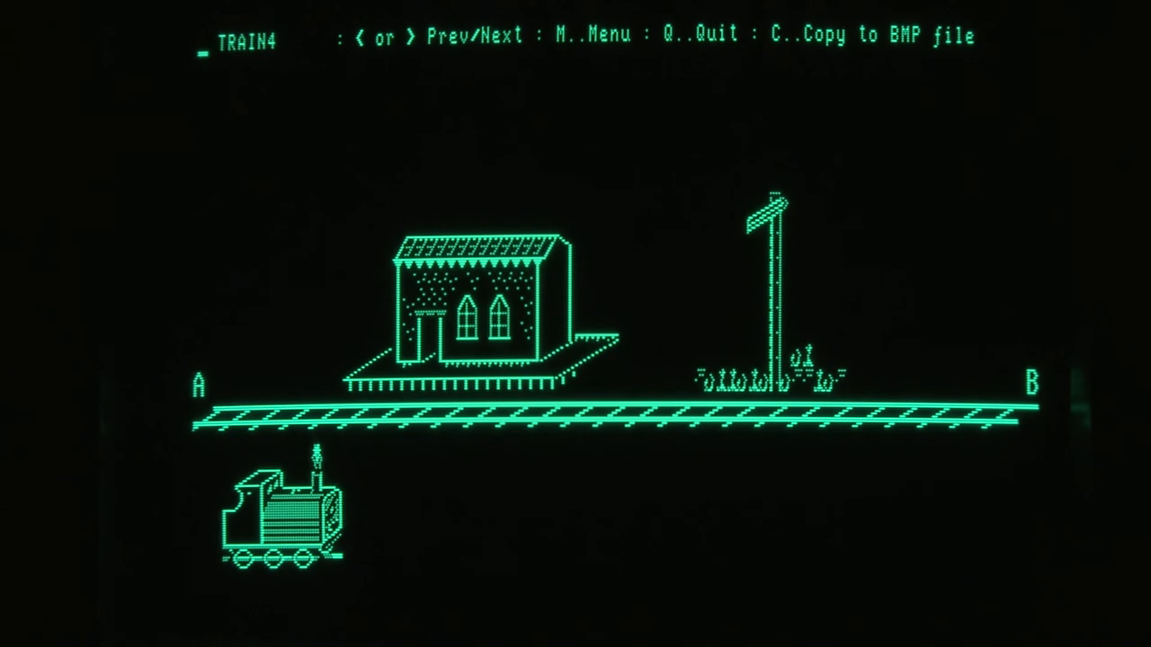